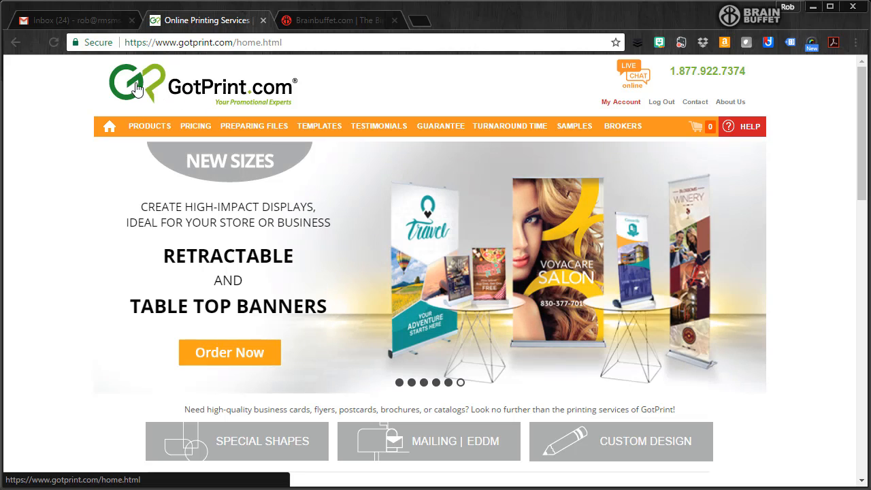
{"action": "mouse_move", "coordinate": [256, 95]}
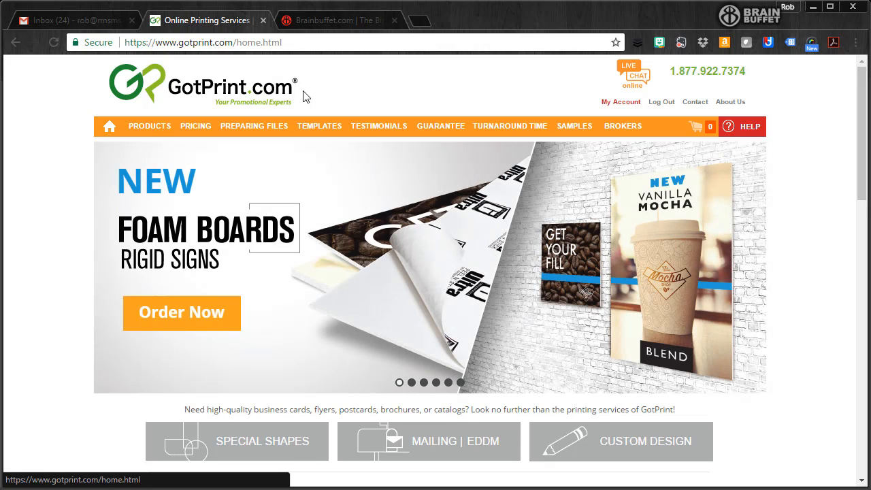
{"action": "mouse_move", "coordinate": [318, 129]}
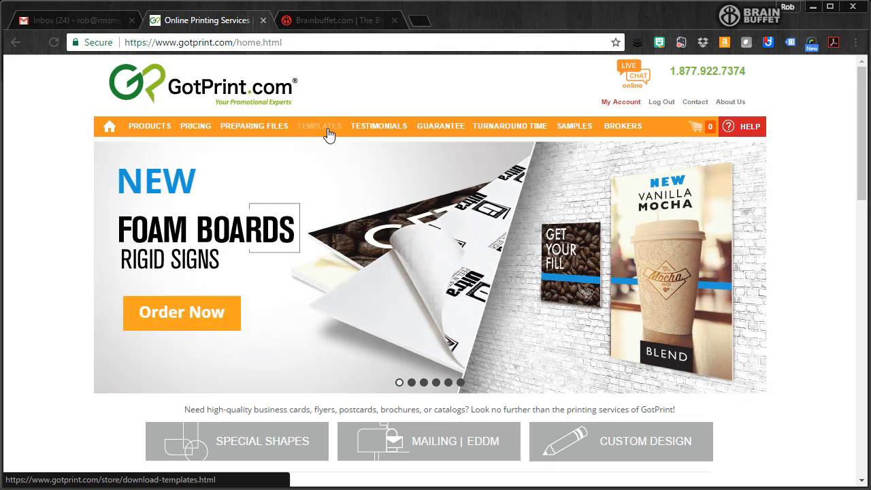
- Browse the Download Templates gallery down past mouse pads to the Postcards thumbnail
{"action": "left_click", "coordinate": [319, 126]}
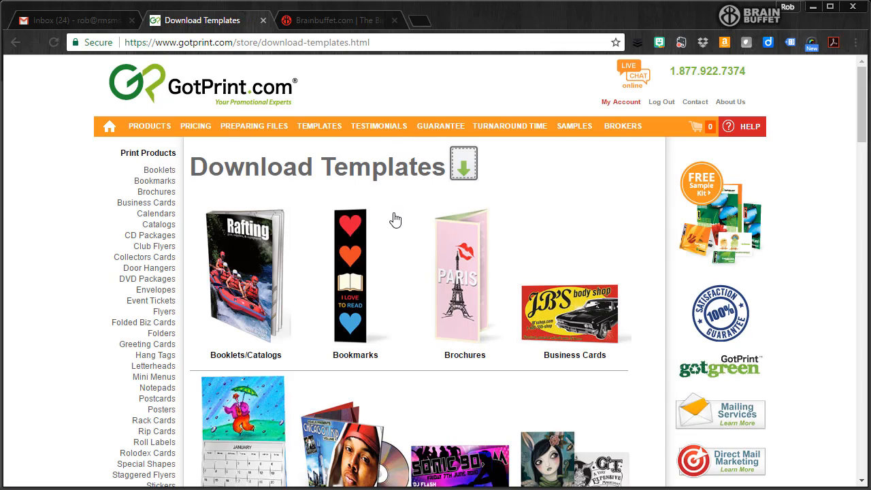
{"action": "scroll", "scroll_direction": "down", "scroll_amount": 3}
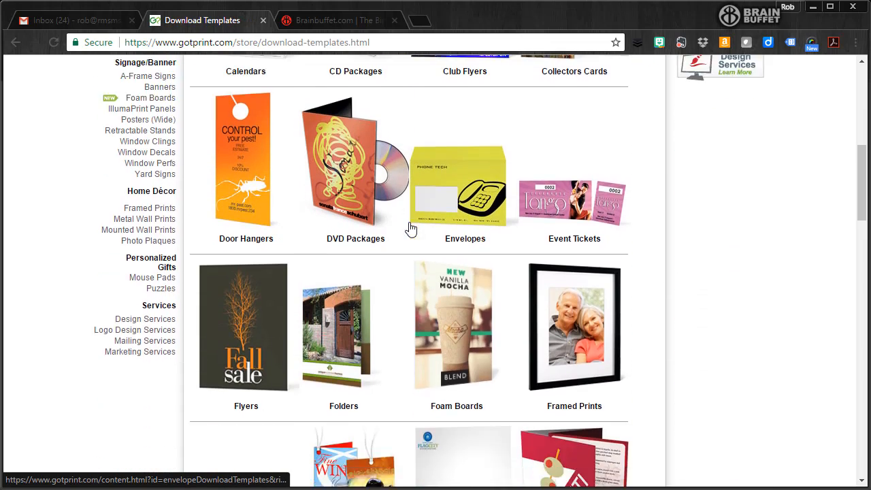
{"action": "scroll", "scroll_direction": "down", "scroll_amount": 3}
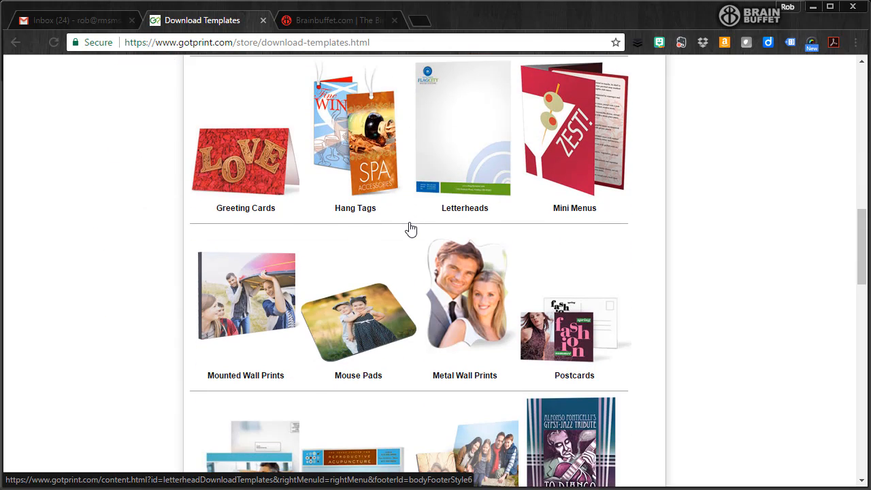
{"action": "mouse_move", "coordinate": [311, 297]}
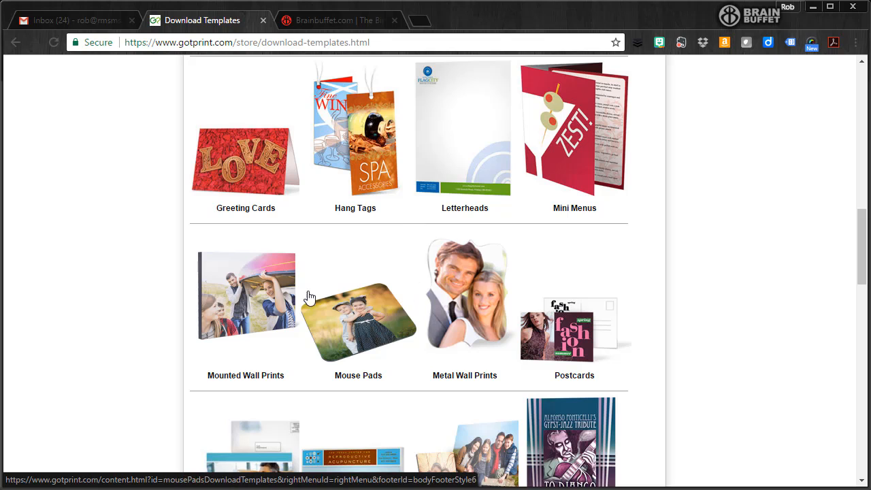
{"action": "mouse_move", "coordinate": [370, 310]}
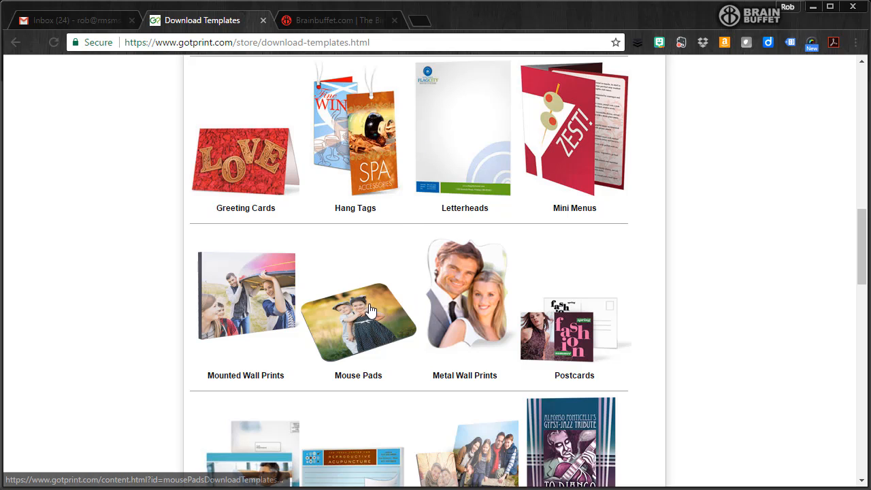
{"action": "scroll", "scroll_direction": "down", "scroll_amount": 3}
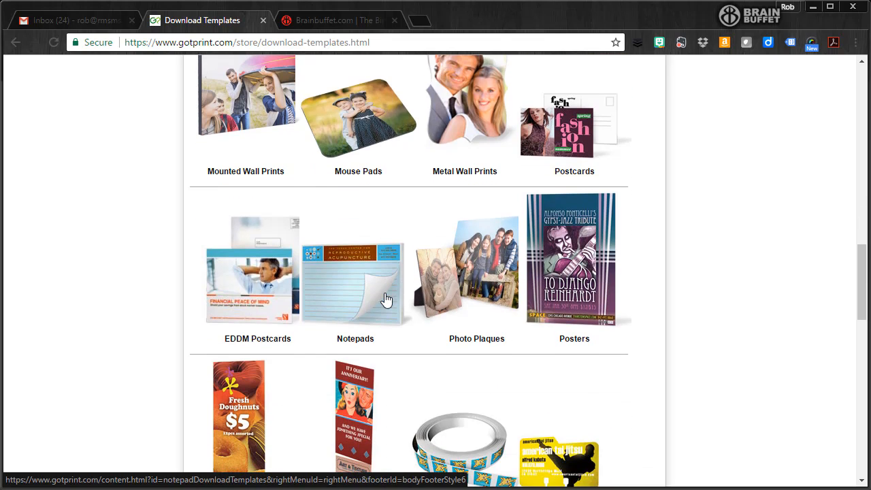
{"action": "mouse_move", "coordinate": [473, 306]}
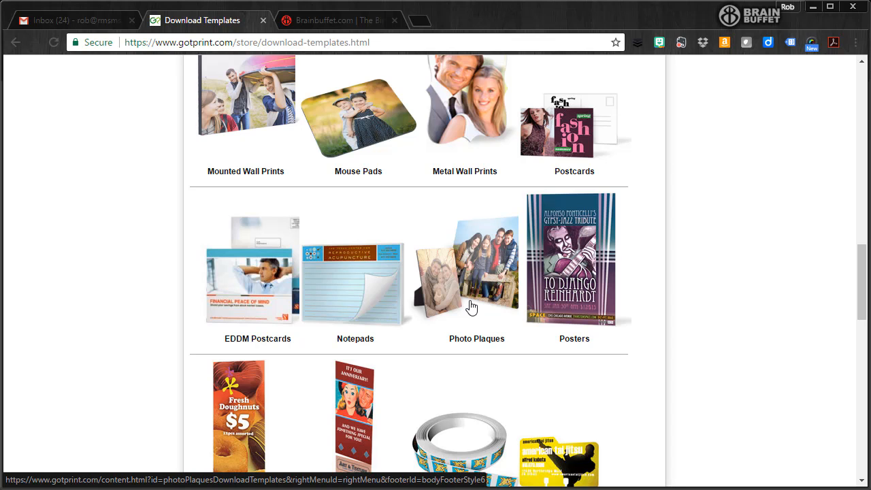
- Save the 6" x 6" postcard template JPG zip from the Postcards list to the Desktop
{"action": "left_click", "coordinate": [574, 125]}
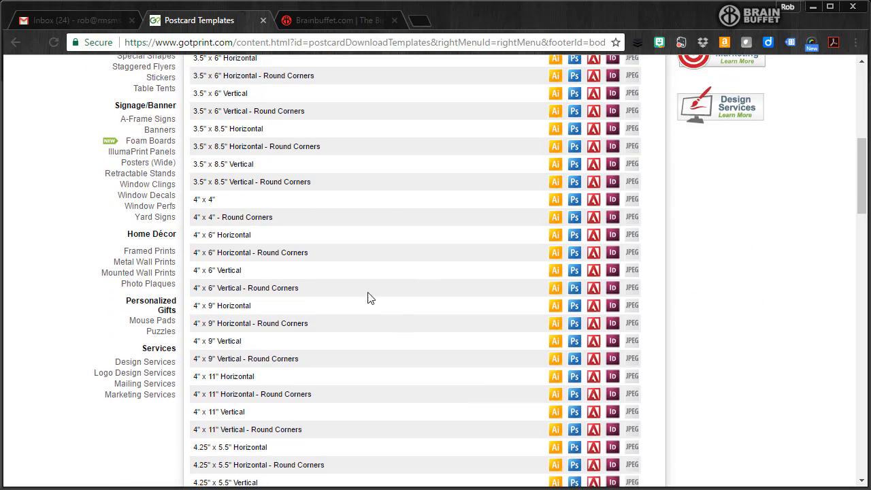
{"action": "scroll", "scroll_direction": "down", "scroll_amount": 3}
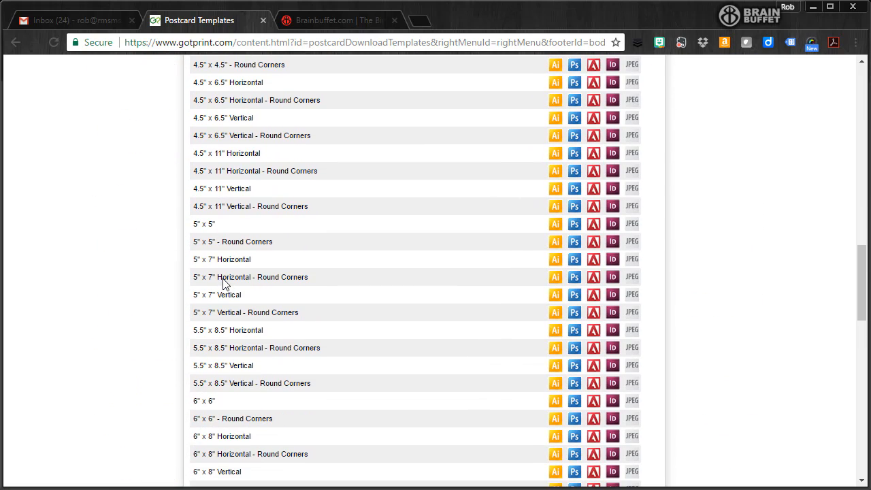
{"action": "mouse_move", "coordinate": [243, 233]}
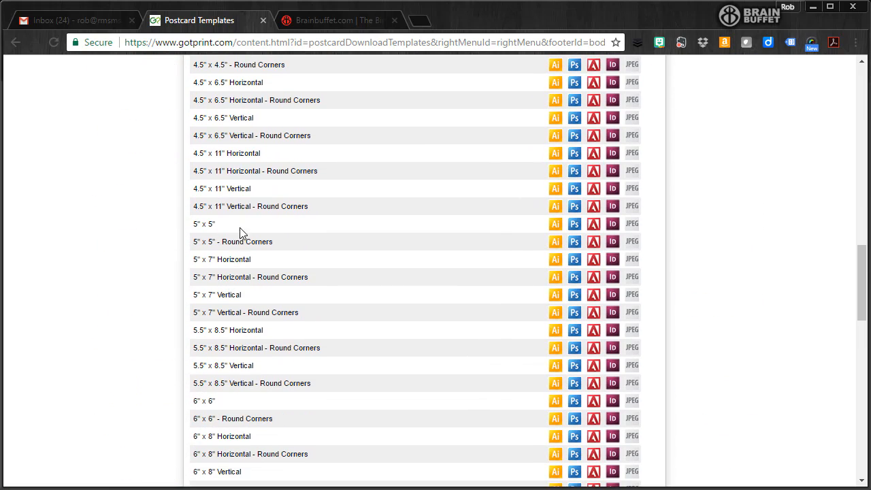
{"action": "scroll", "scroll_direction": "down", "scroll_amount": 3}
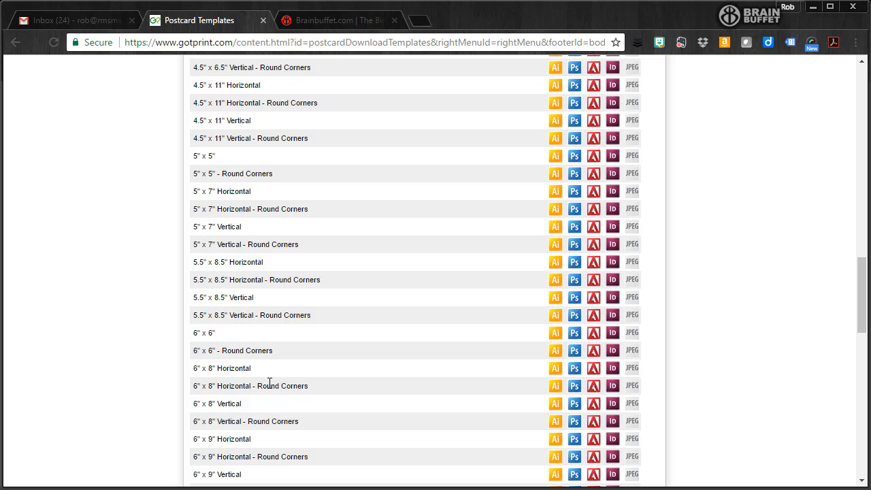
{"action": "mouse_move", "coordinate": [293, 354]}
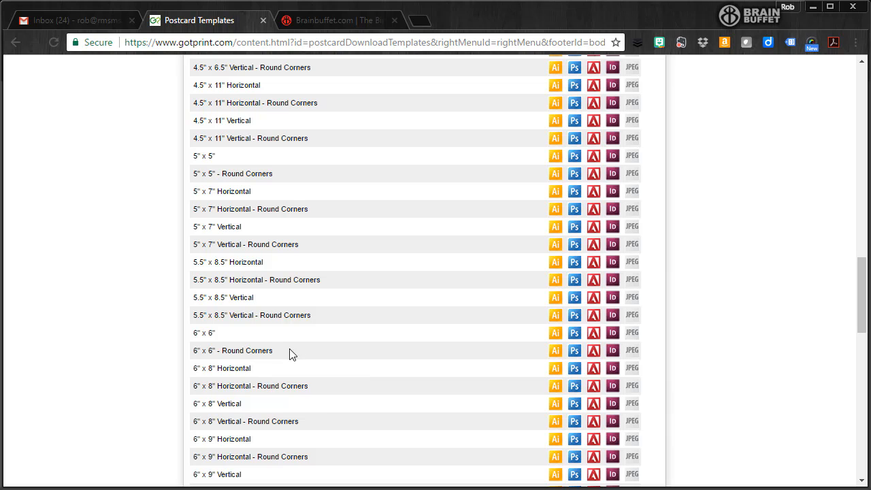
{"action": "mouse_move", "coordinate": [629, 352]}
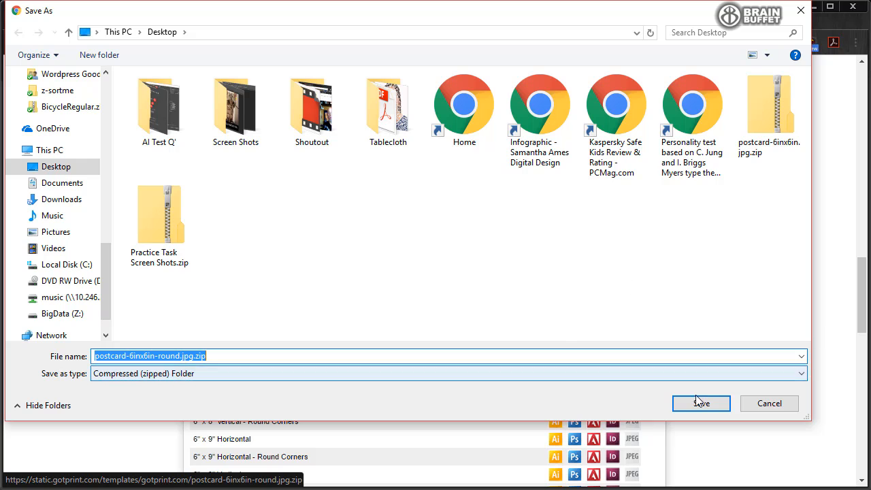
{"action": "left_click", "coordinate": [701, 403]}
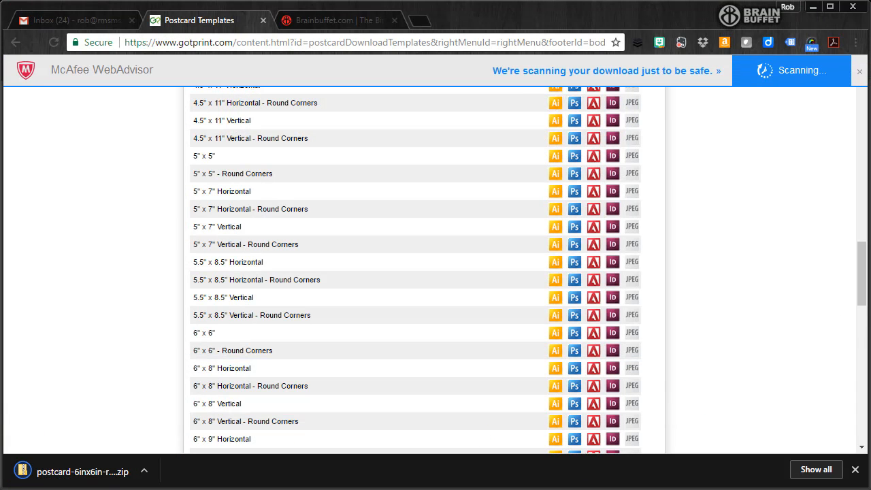
{"action": "mouse_move", "coordinate": [713, 488]}
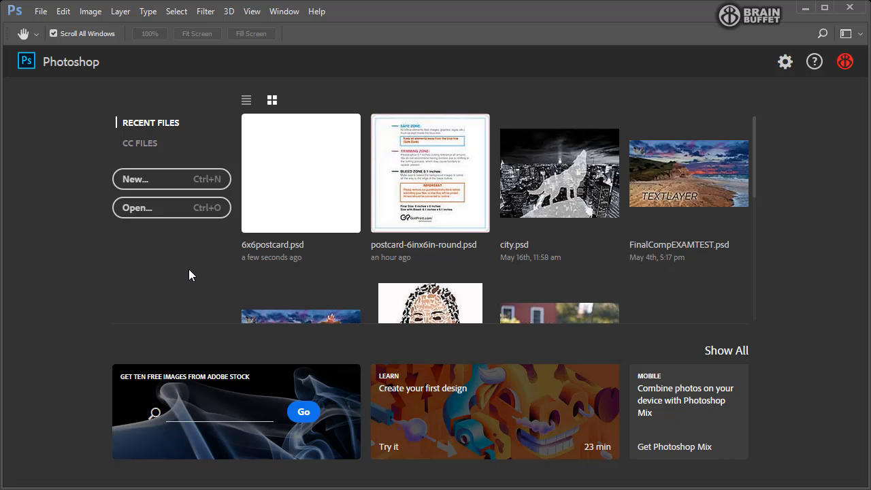
{"action": "mouse_move", "coordinate": [172, 182]}
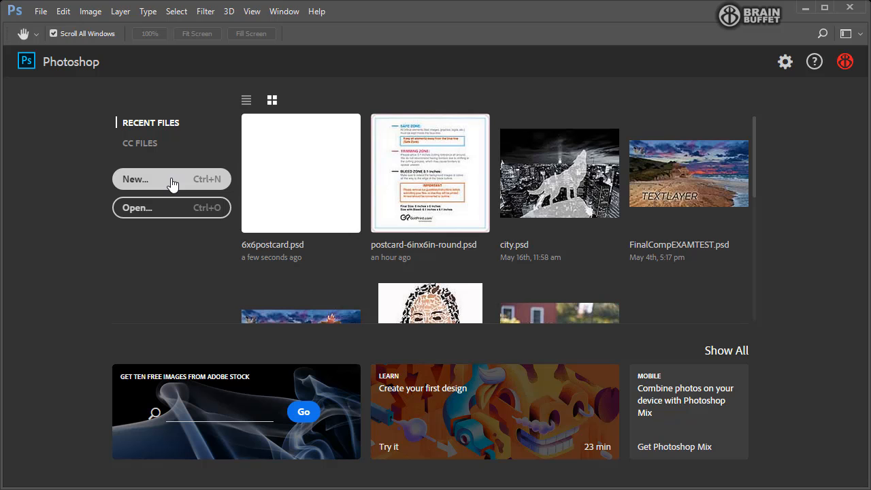
- Load postcard-6inx6in.jpg from the Desktop into Photoshop
{"action": "left_click", "coordinate": [137, 207]}
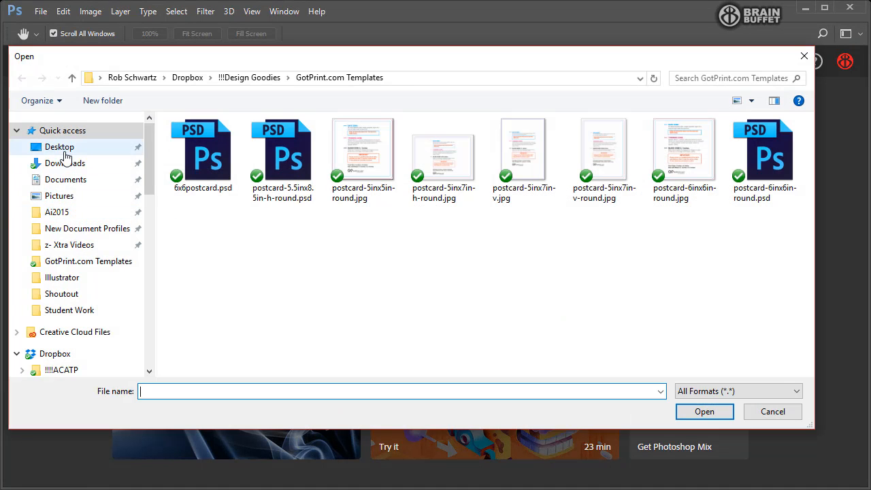
{"action": "left_click", "coordinate": [60, 147]}
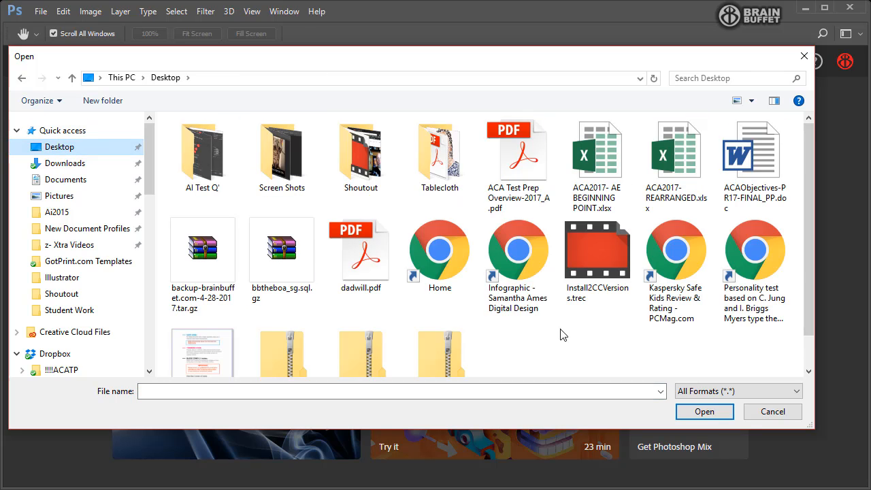
{"action": "mouse_move", "coordinate": [574, 332]}
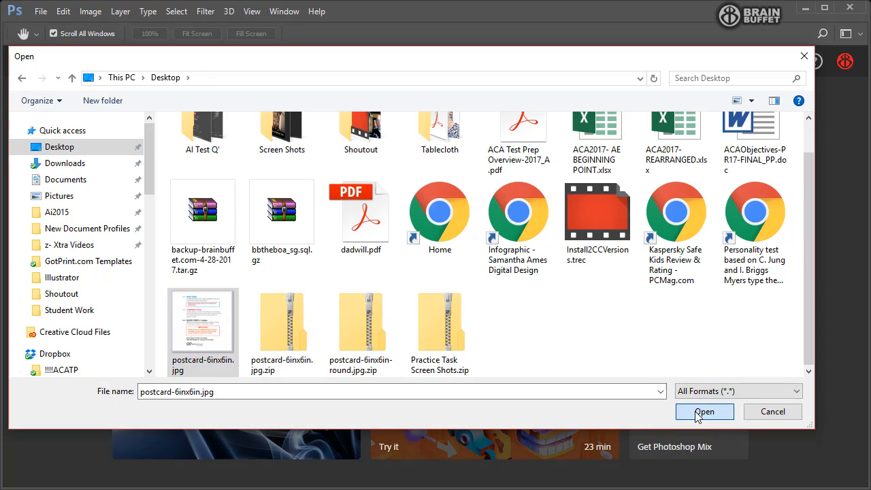
{"action": "left_click", "coordinate": [705, 411]}
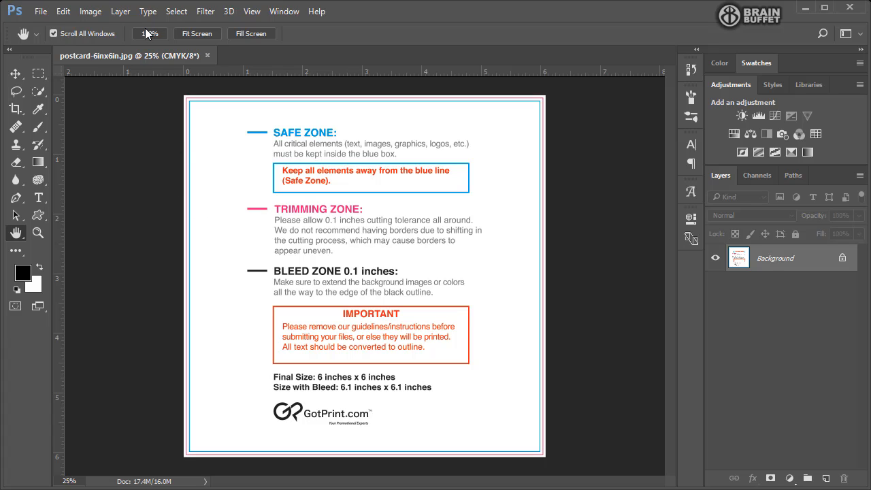
{"action": "left_click", "coordinate": [90, 11]}
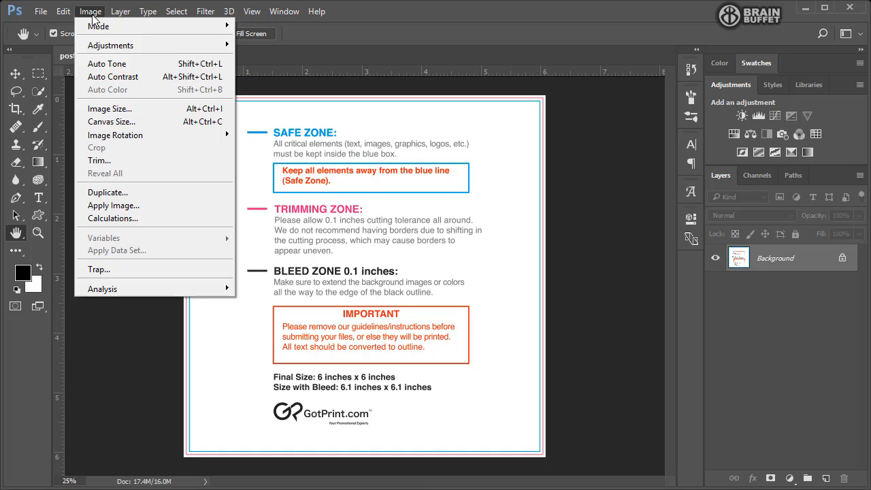
{"action": "mouse_move", "coordinate": [107, 64]}
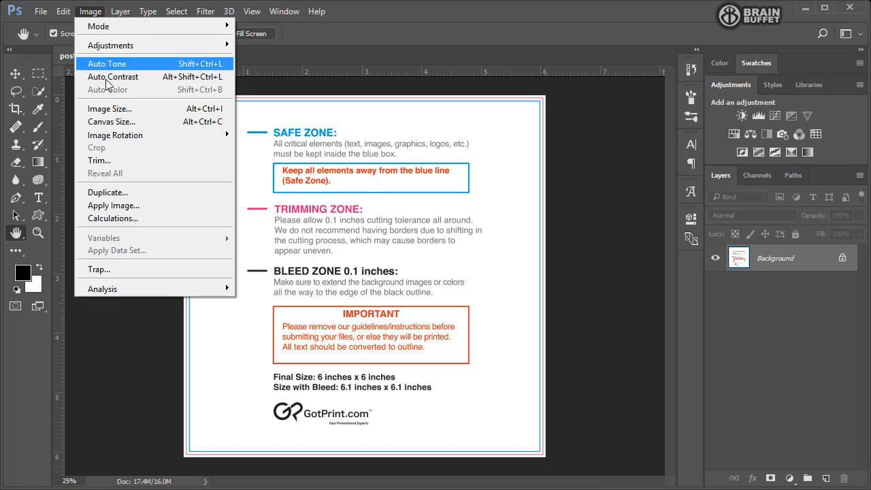
{"action": "mouse_move", "coordinate": [114, 121]}
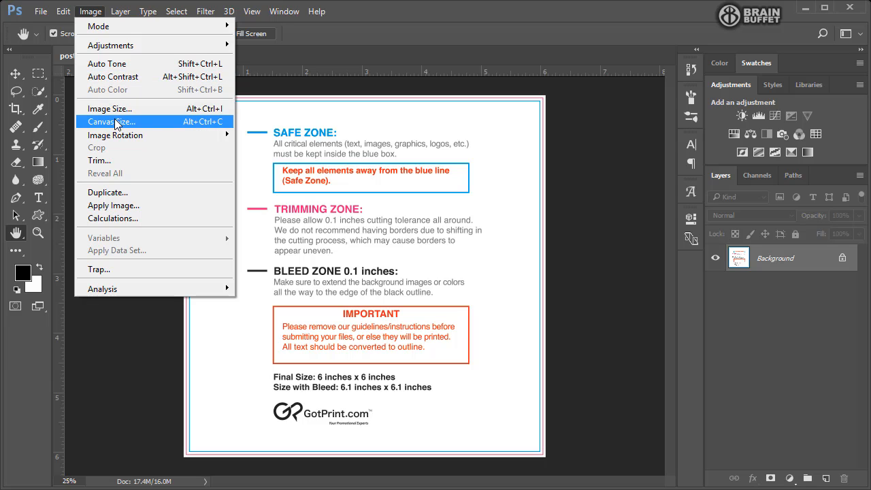
{"action": "left_click", "coordinate": [111, 121]}
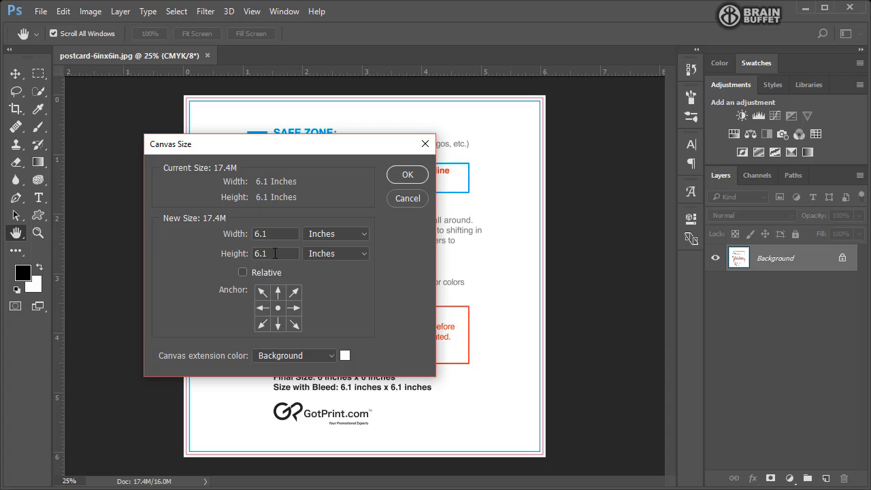
{"action": "mouse_move", "coordinate": [272, 267]}
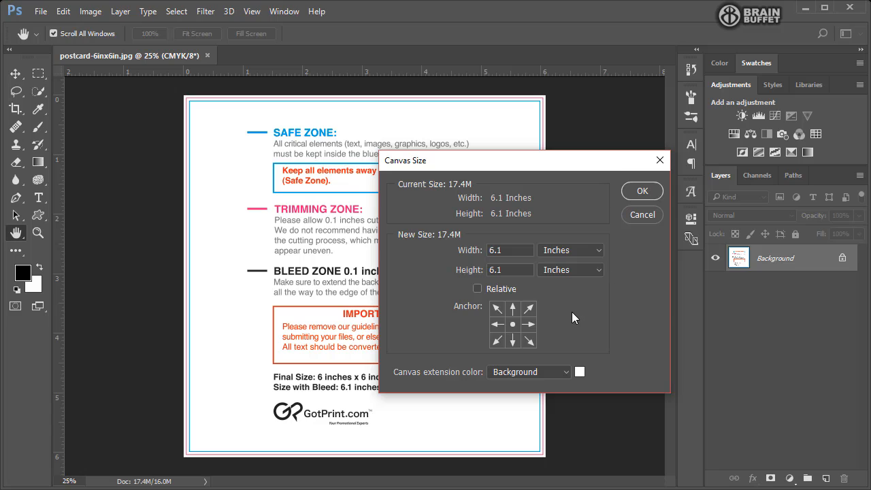
{"action": "mouse_move", "coordinate": [194, 157]}
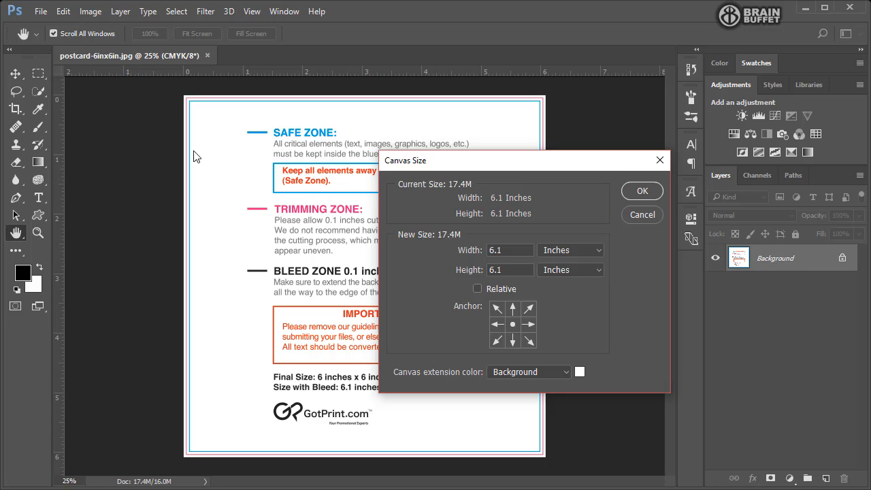
{"action": "mouse_move", "coordinate": [806, 166]}
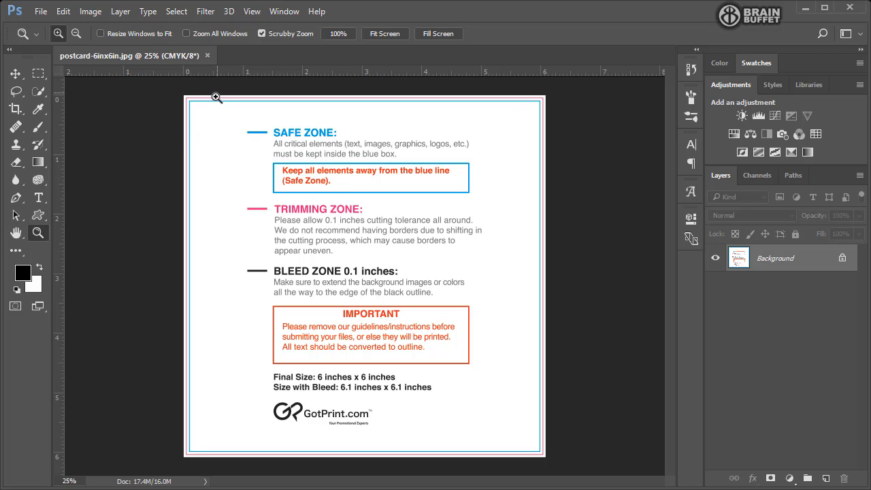
- Zoom to the top-left corner and drop guides on the top and left bleed lines
{"action": "left_click", "coordinate": [217, 98]}
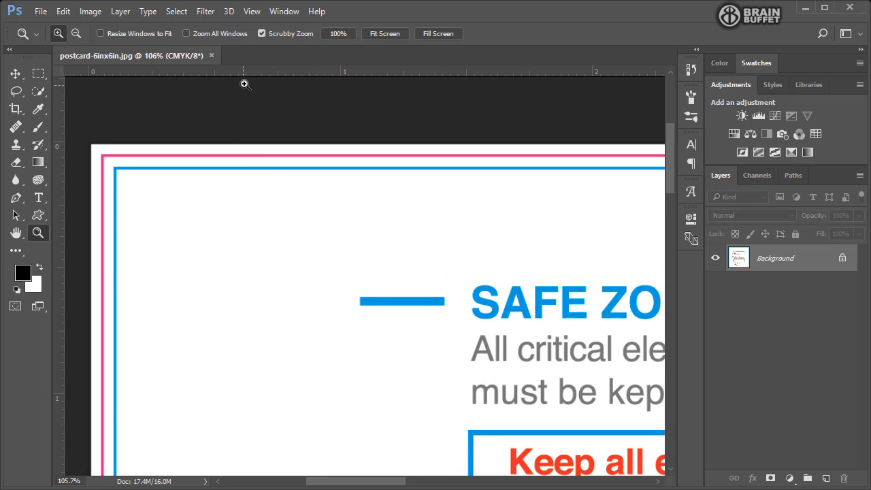
{"action": "mouse_move", "coordinate": [267, 83]}
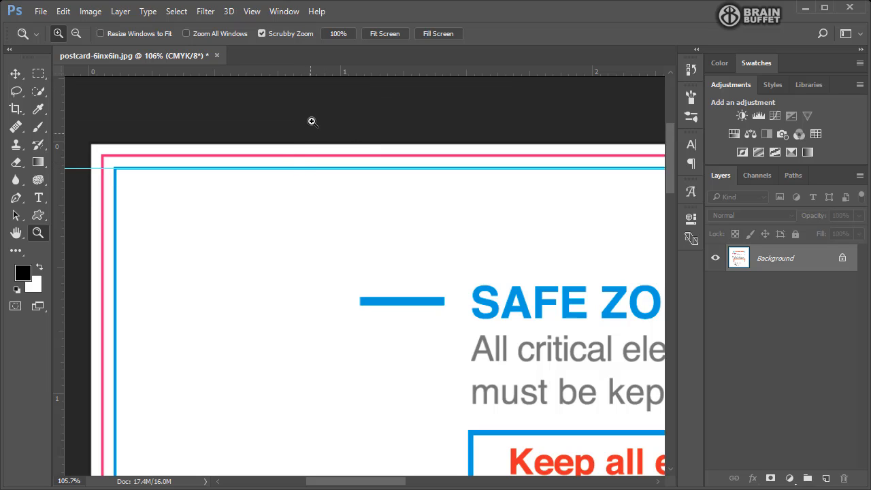
{"action": "left_click_drag", "start_coordinate": [313, 71], "coordinate": [313, 150]}
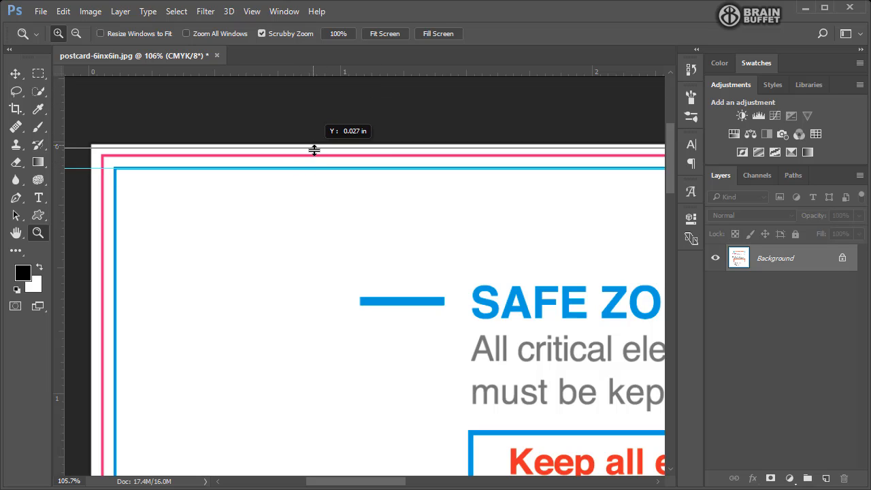
{"action": "left_click_drag", "start_coordinate": [313, 150], "coordinate": [312, 158]}
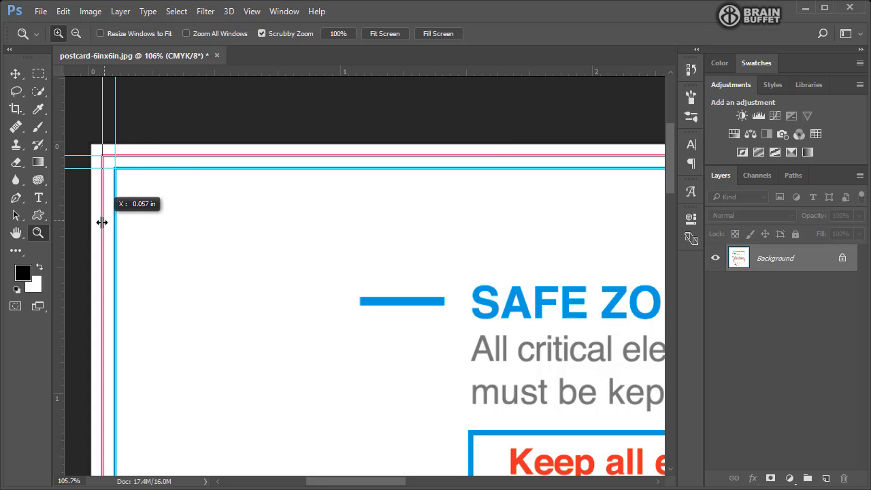
{"action": "left_click_drag", "start_coordinate": [101, 223], "coordinate": [100, 225]}
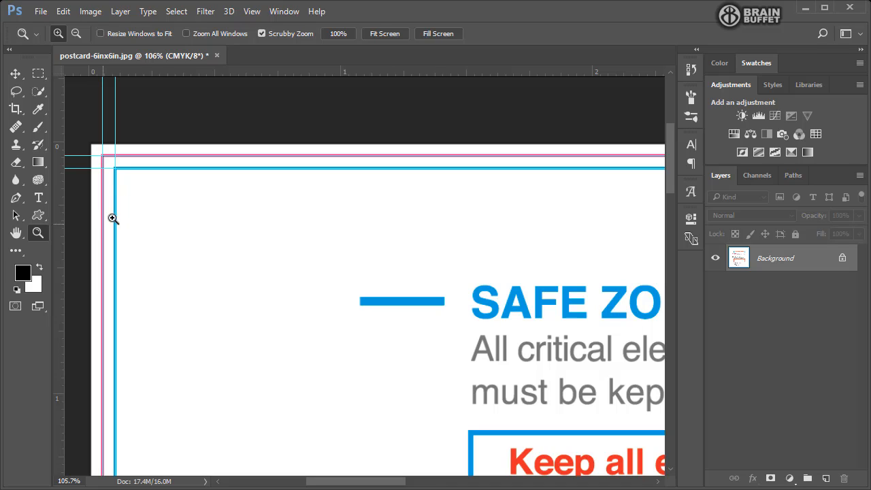
{"action": "mouse_move", "coordinate": [101, 226]}
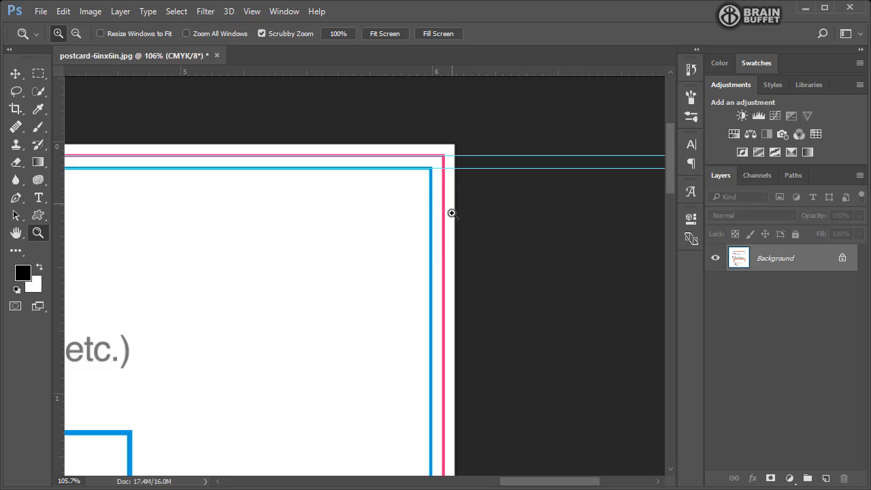
{"action": "mouse_move", "coordinate": [441, 122]}
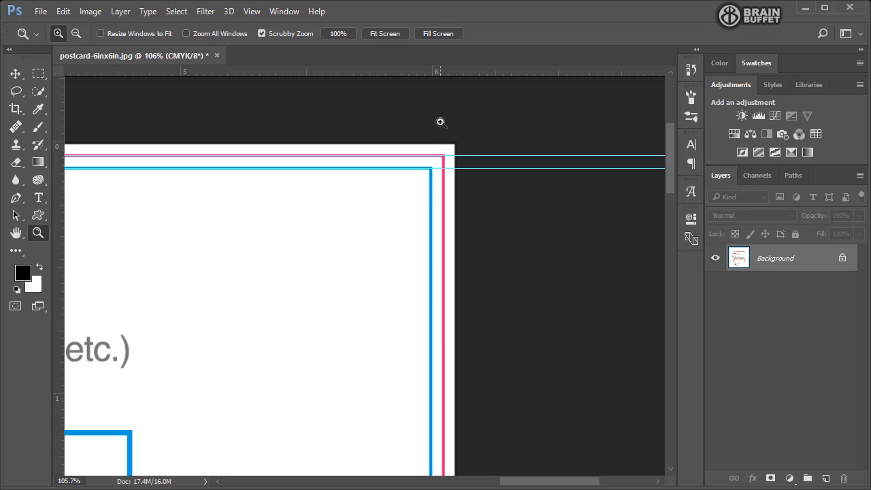
{"action": "mouse_move", "coordinate": [74, 226]}
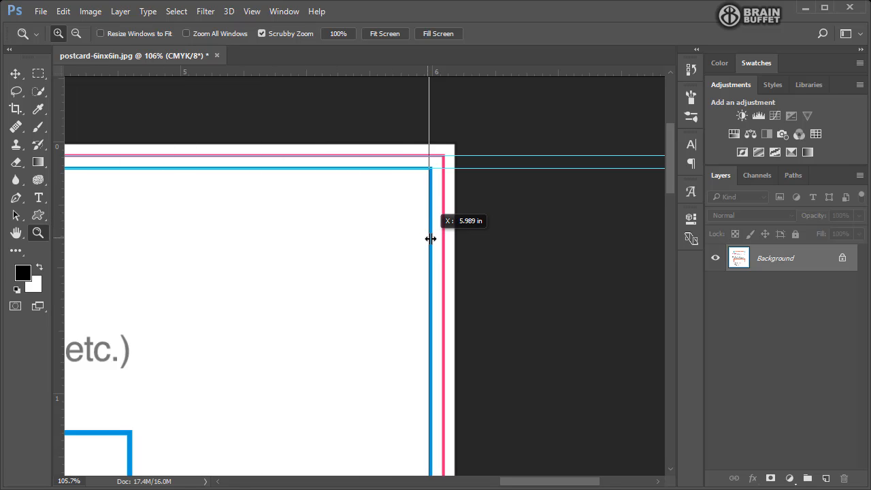
- Drop vertical guides on the right safe-zone (~5.989 in) and bleed (~6.049 in) lines
{"action": "left_click_drag", "start_coordinate": [430, 238], "coordinate": [433, 241]}
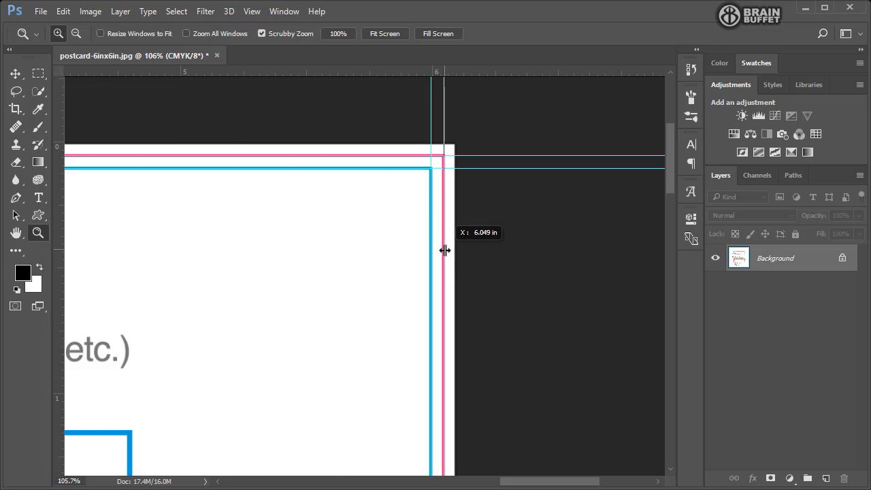
{"action": "left_click_drag", "start_coordinate": [444, 250], "coordinate": [443, 252]}
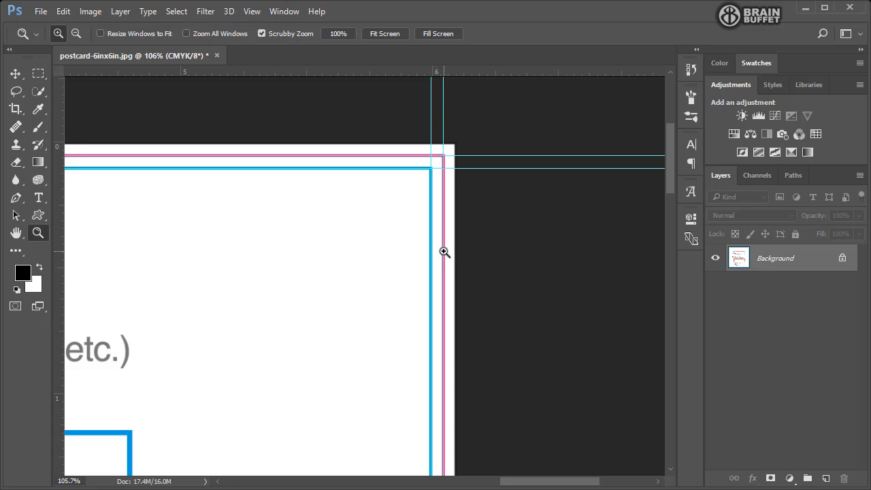
{"action": "mouse_move", "coordinate": [451, 238]}
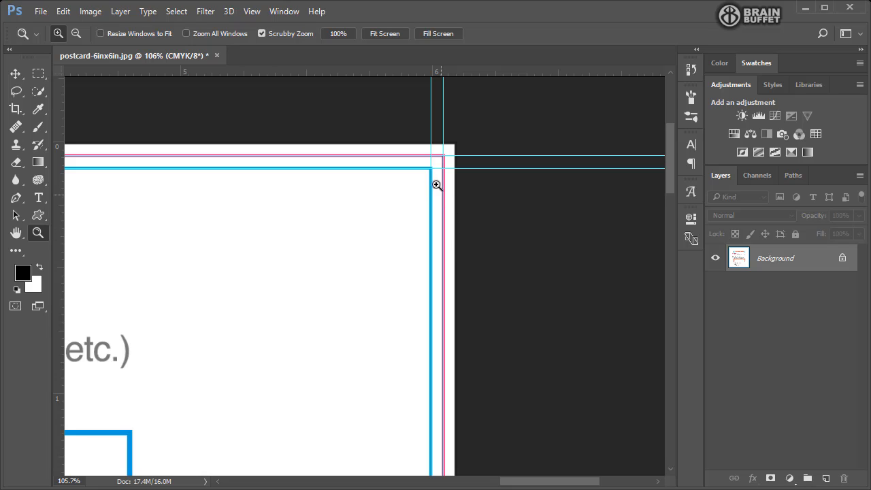
{"action": "mouse_move", "coordinate": [447, 147]}
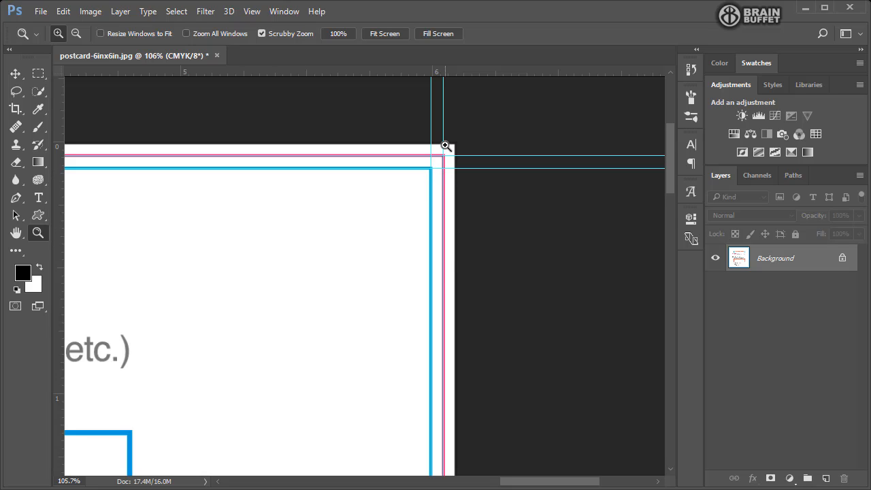
{"action": "mouse_move", "coordinate": [449, 248]}
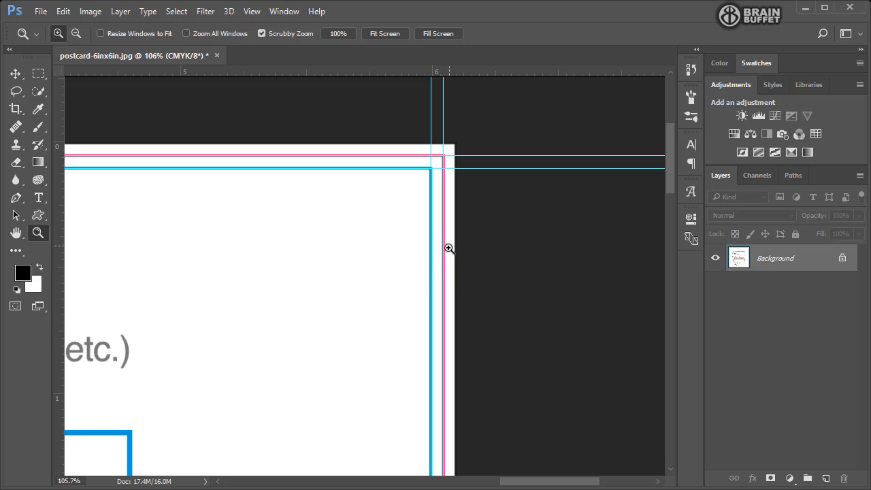
{"action": "mouse_move", "coordinate": [448, 177]}
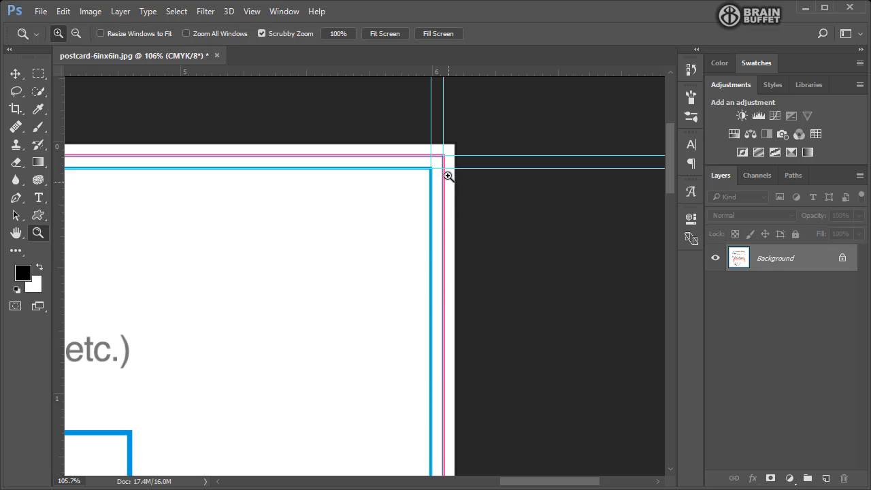
{"action": "mouse_move", "coordinate": [668, 139]}
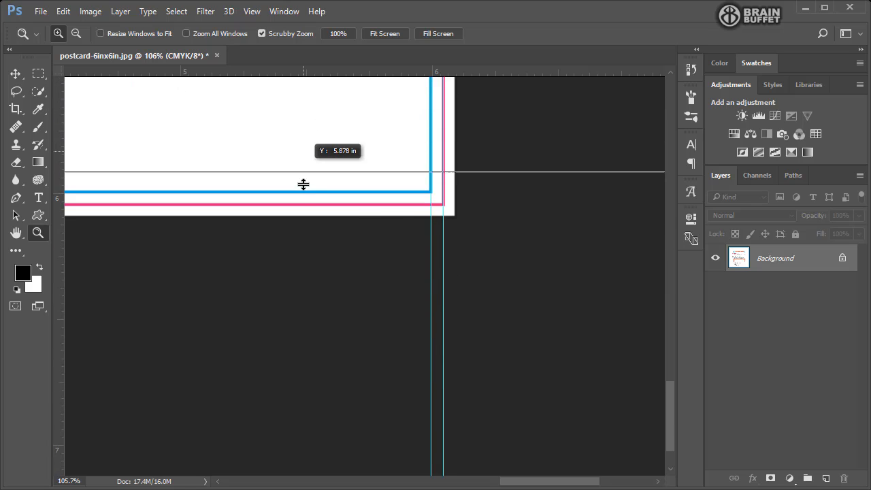
- Drop horizontal guides on the bottom blue safe-zone and pink bleed lines
{"action": "left_click_drag", "start_coordinate": [302, 184], "coordinate": [302, 197]}
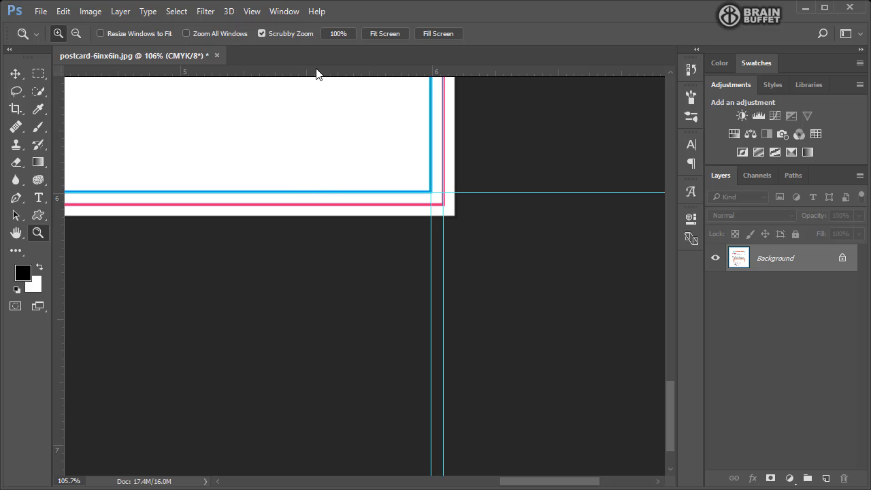
{"action": "left_click_drag", "start_coordinate": [320, 73], "coordinate": [308, 198]}
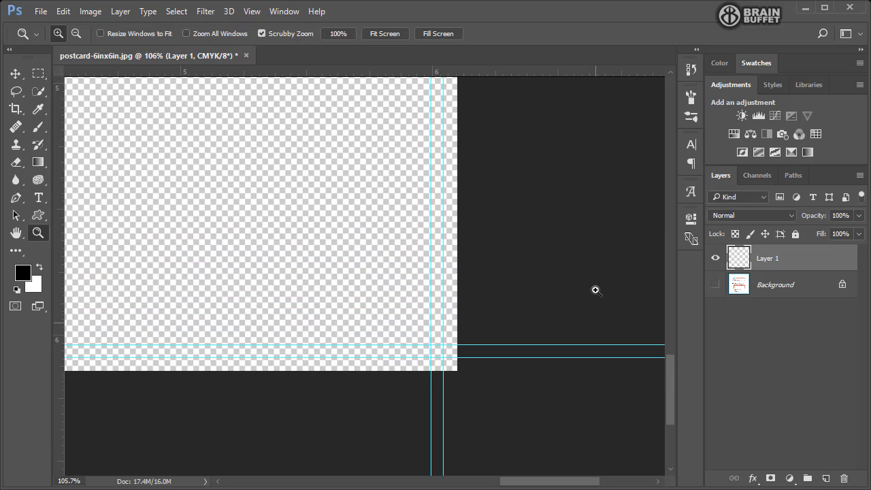
- Pick the Hand Tool to move around the guided blank canvas
{"action": "left_click", "coordinate": [16, 233]}
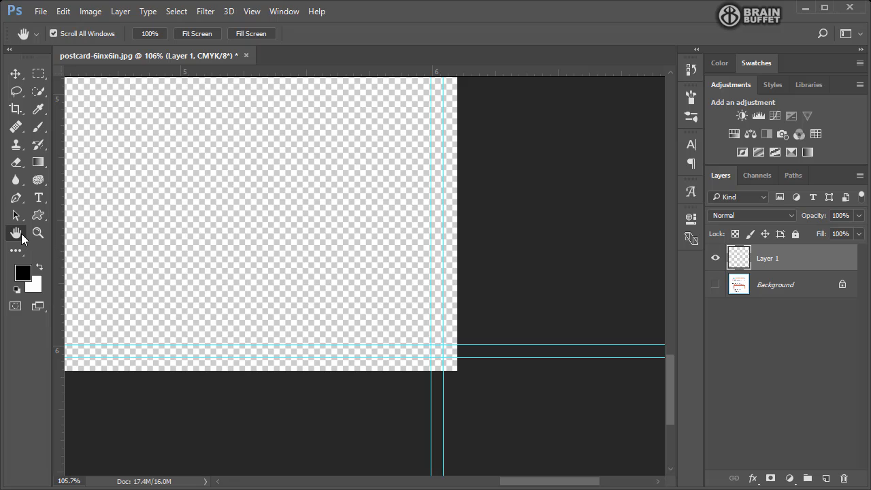
{"action": "mouse_move", "coordinate": [16, 233]}
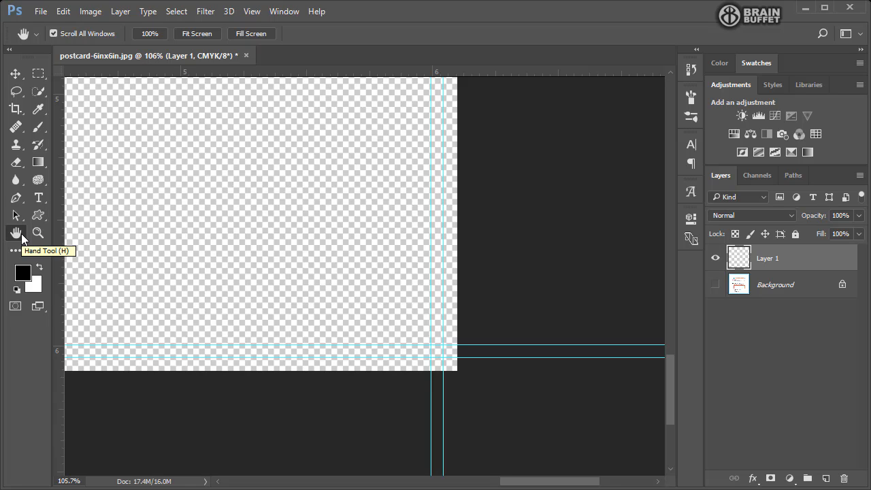
{"action": "mouse_move", "coordinate": [286, 267]}
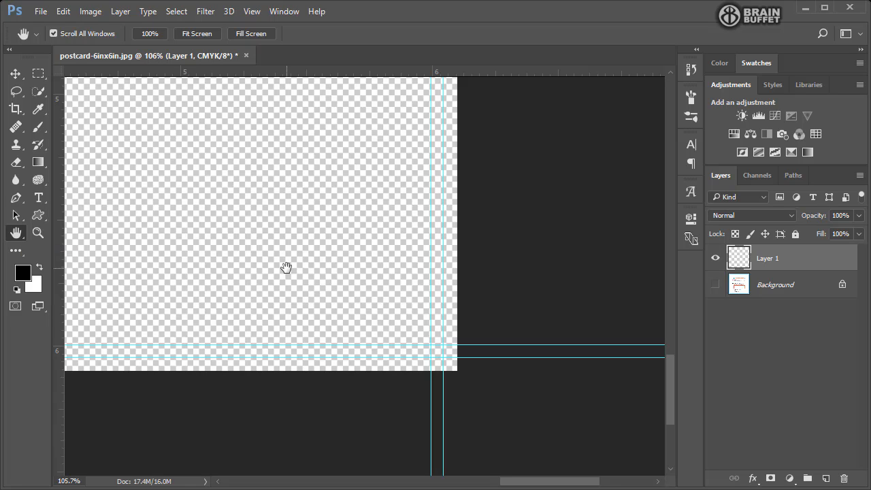
{"action": "mouse_move", "coordinate": [115, 155]}
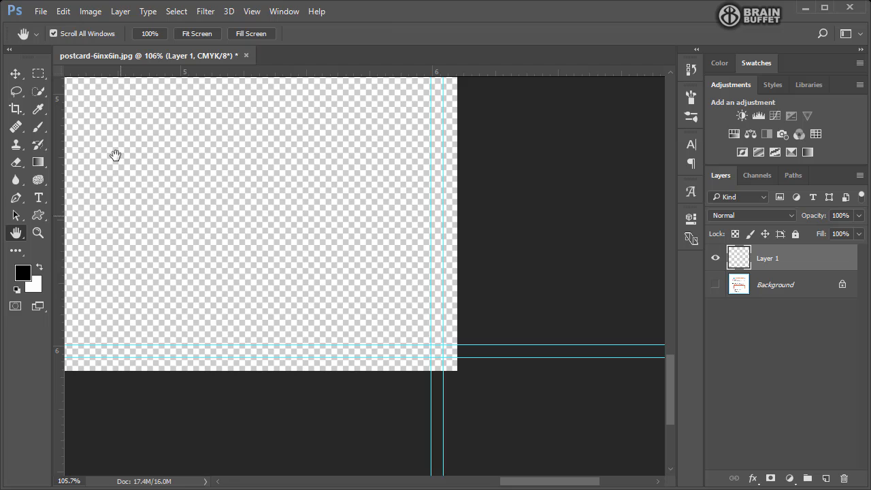
- Fit the whole 6.1-inch canvas with its edge guides in the window
{"action": "left_click", "coordinate": [196, 33]}
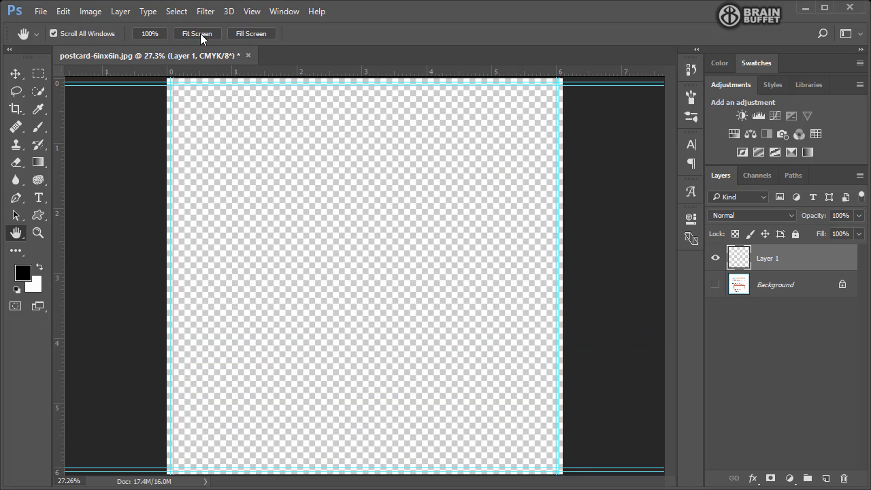
{"action": "mouse_move", "coordinate": [629, 317]}
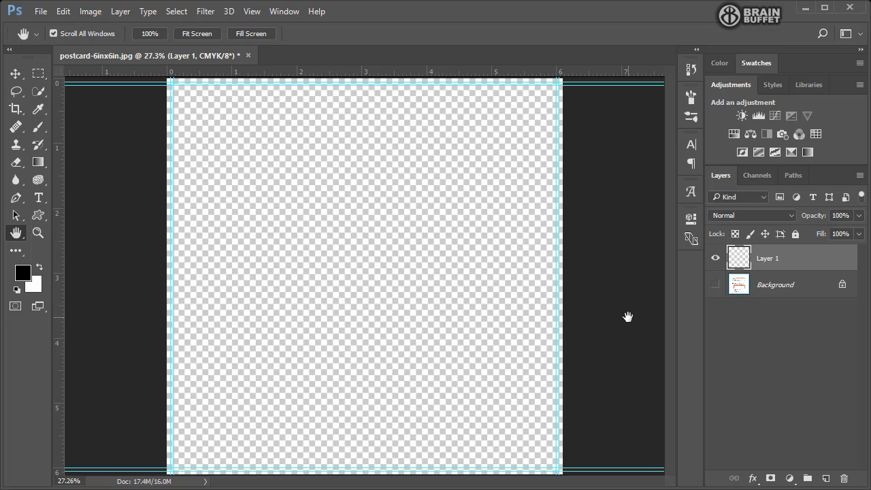
{"action": "mouse_move", "coordinate": [312, 297]}
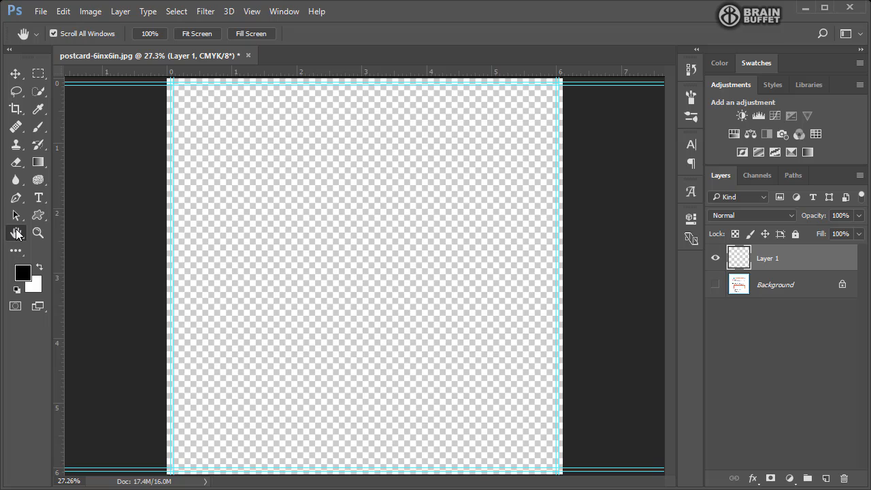
{"action": "mouse_move", "coordinate": [16, 232]}
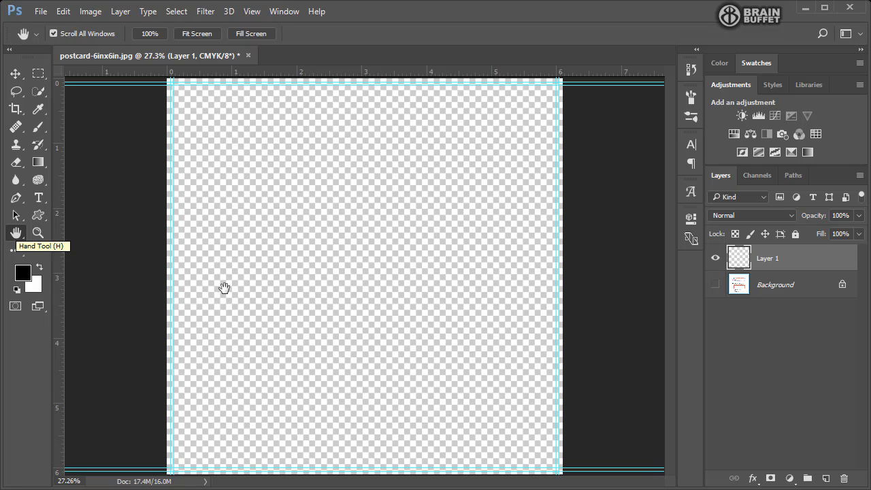
{"action": "mouse_move", "coordinate": [811, 262]}
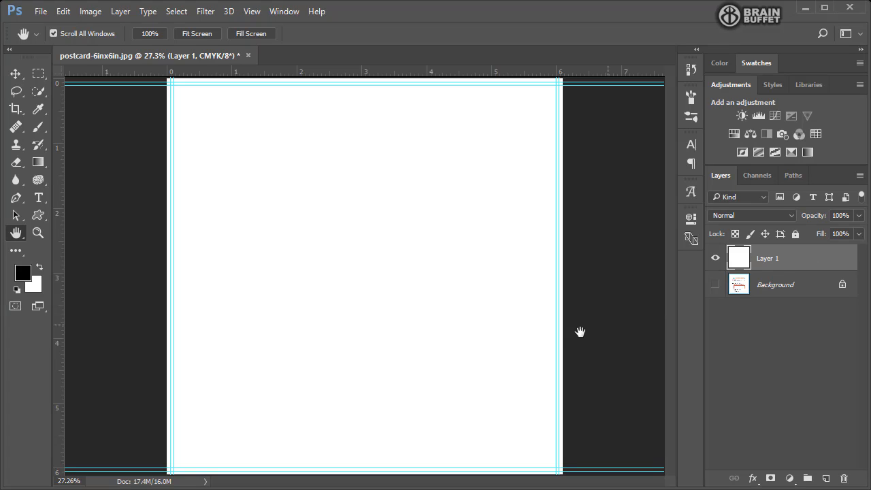
{"action": "mouse_move", "coordinate": [558, 114]}
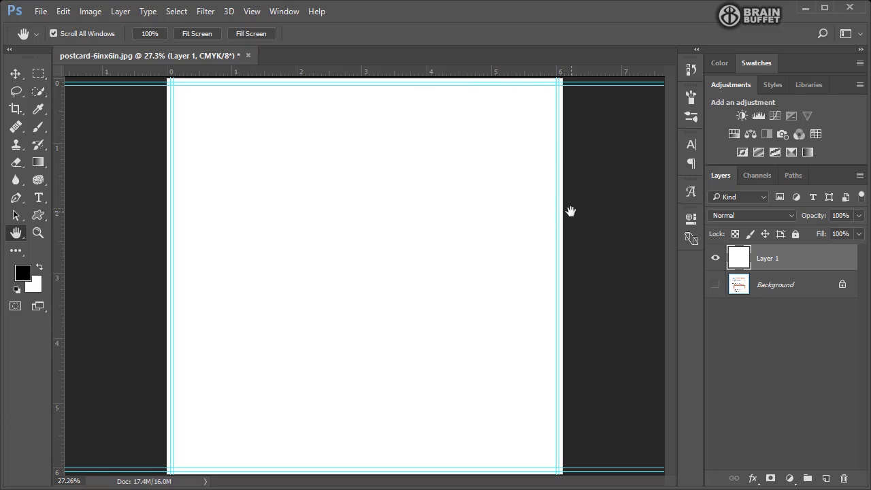
{"action": "mouse_move", "coordinate": [560, 94]}
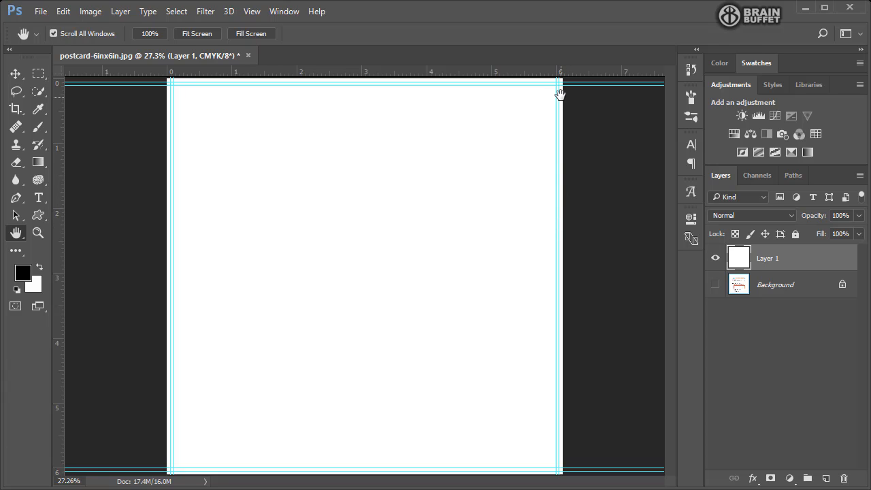
{"action": "mouse_move", "coordinate": [565, 131]}
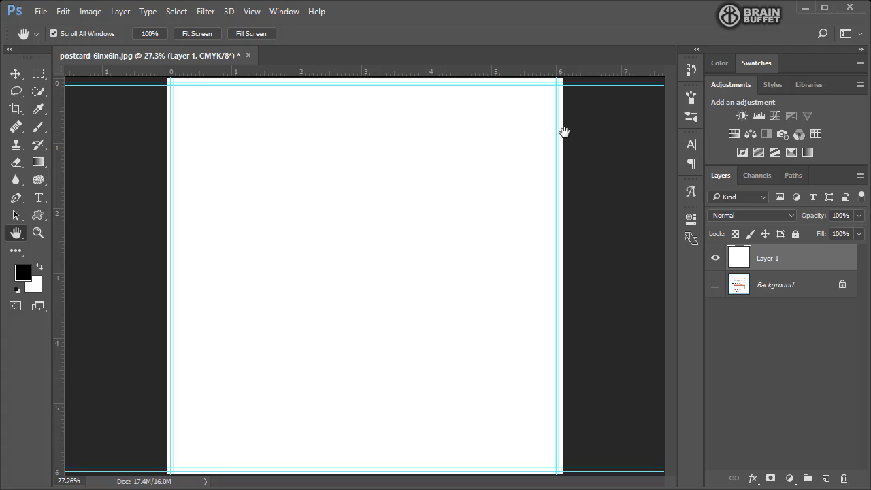
{"action": "mouse_move", "coordinate": [337, 153]}
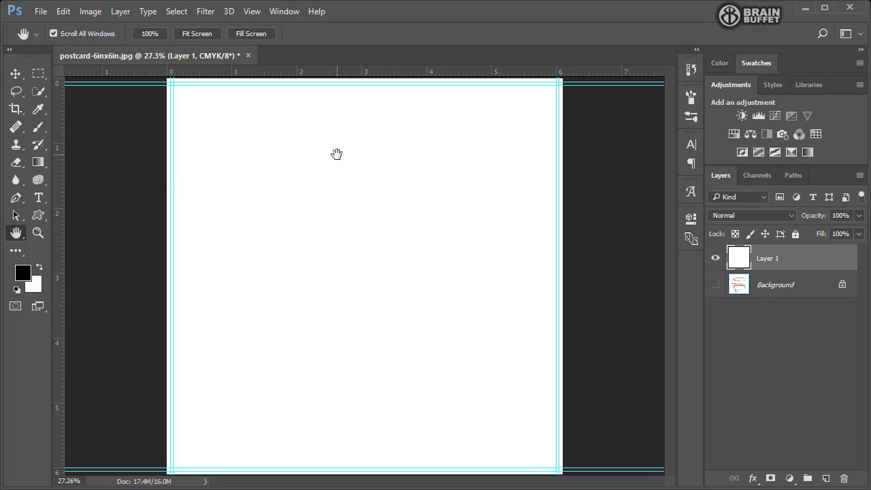
{"action": "mouse_move", "coordinate": [261, 162]}
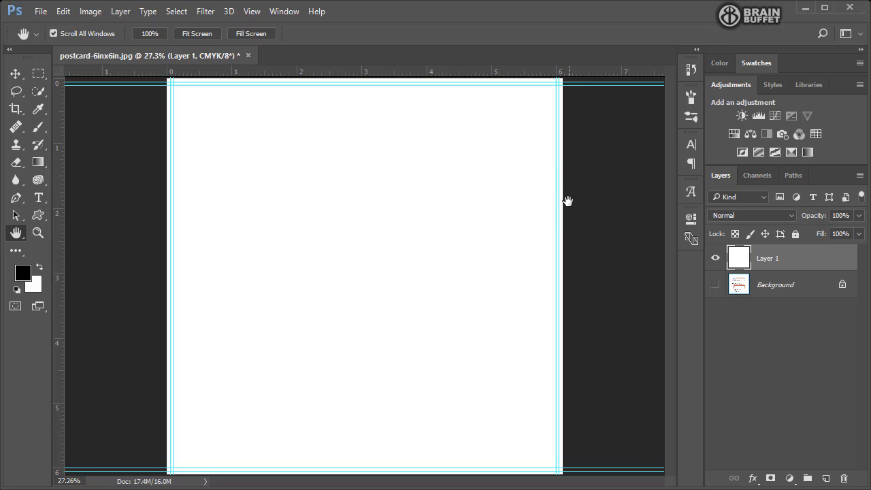
{"action": "mouse_move", "coordinate": [569, 206]}
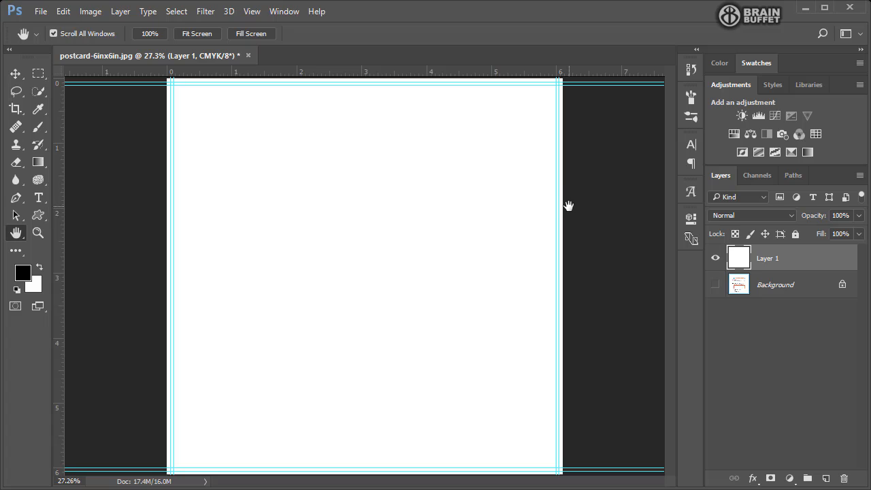